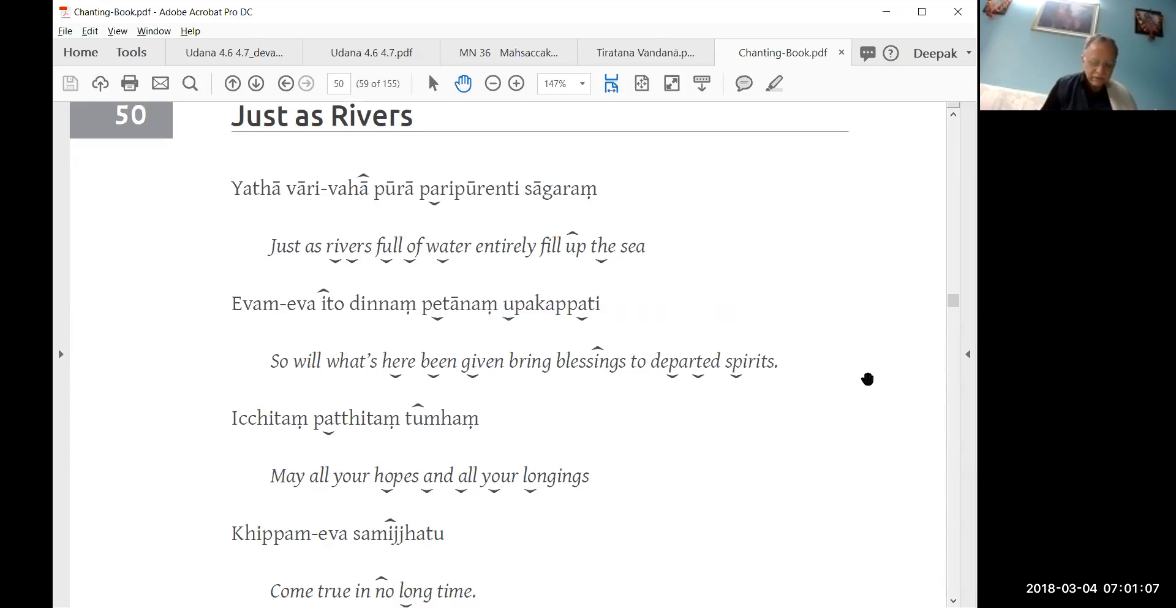
scroll(down, 3)
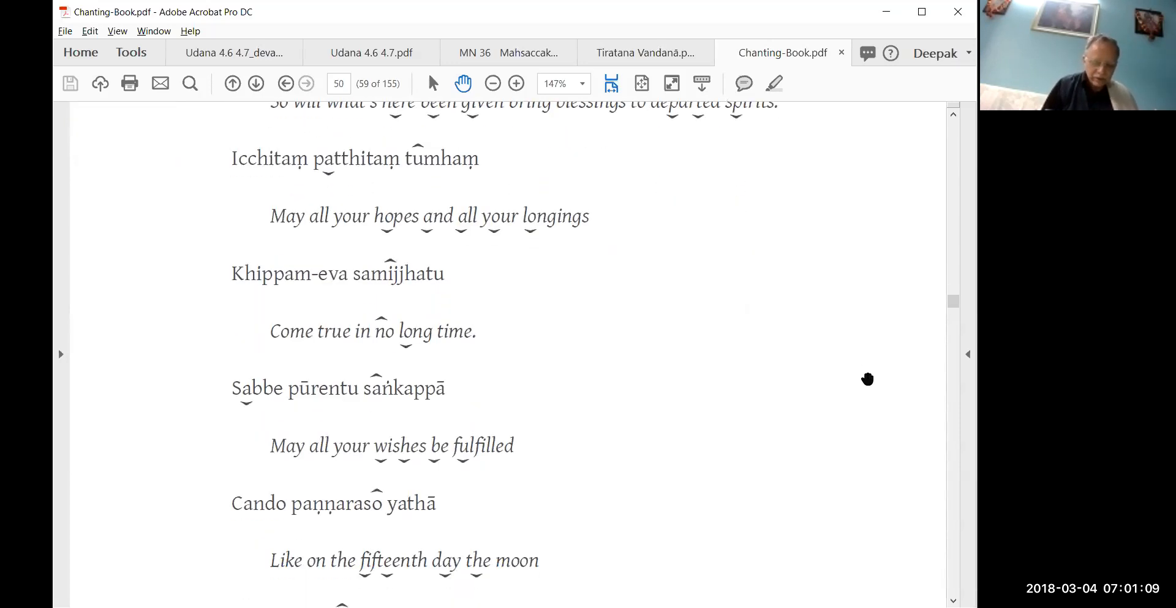
scroll(down, 3)
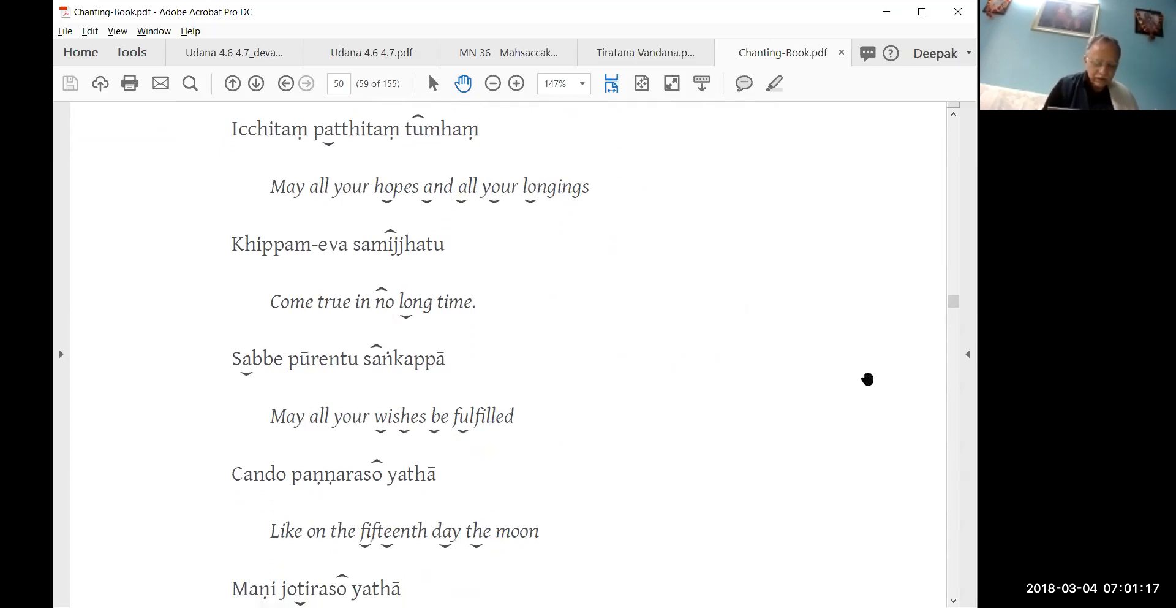
scroll(down, 3)
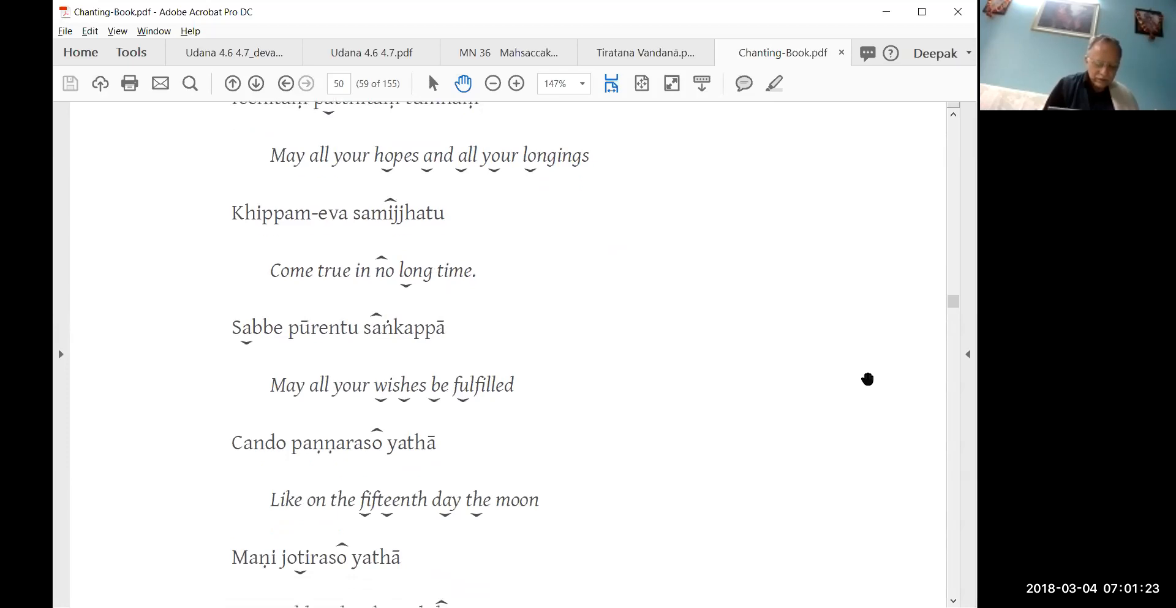
scroll(down, 3)
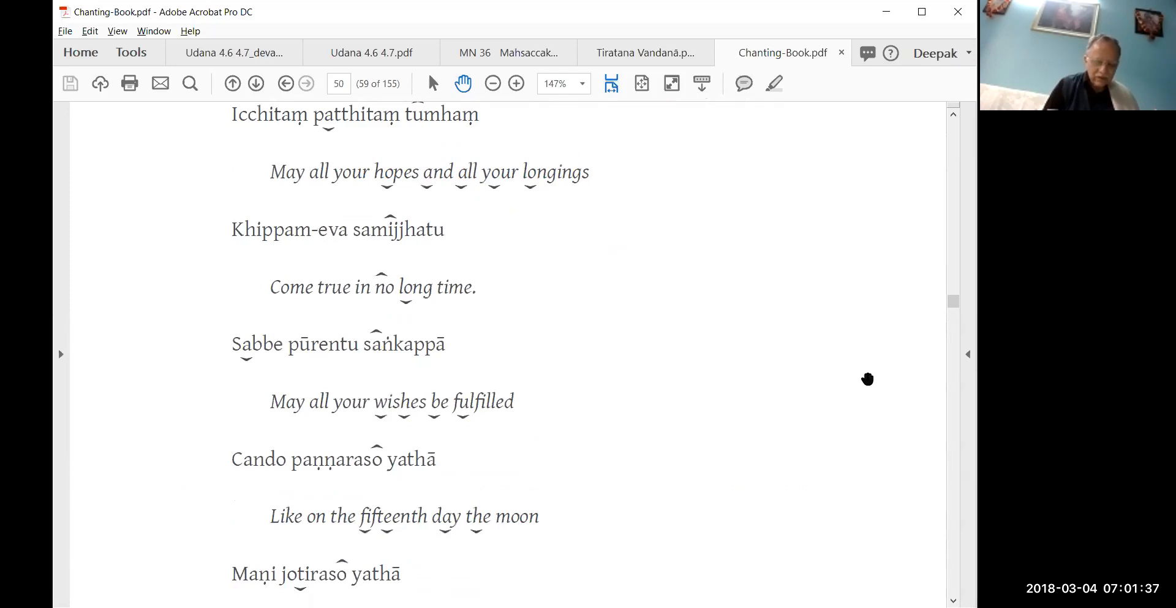
scroll(down, 3)
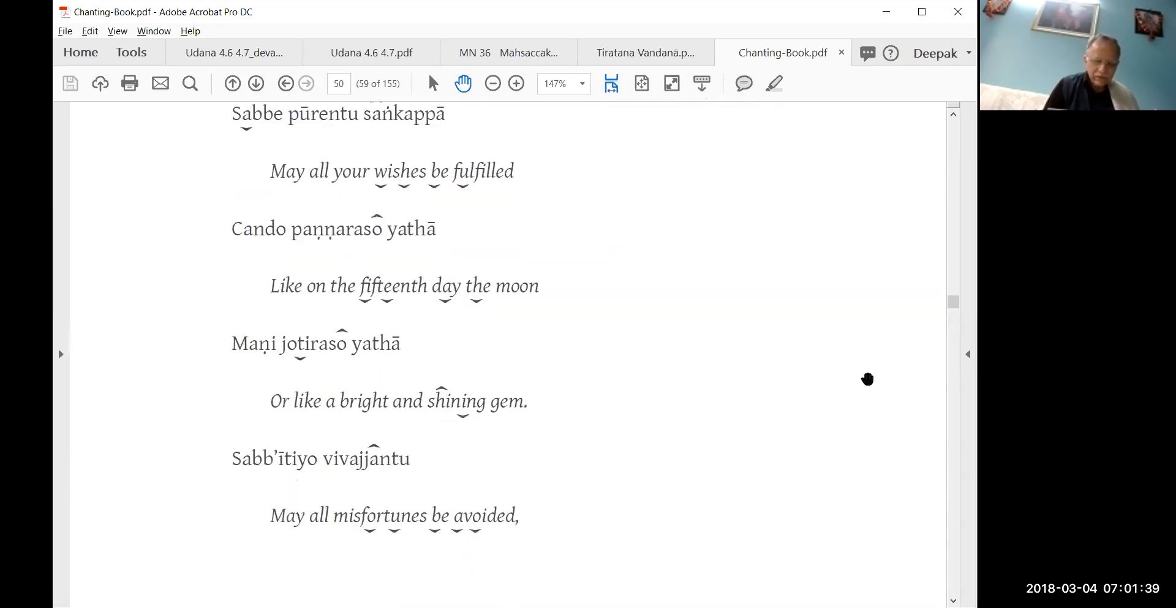
scroll(down, 3)
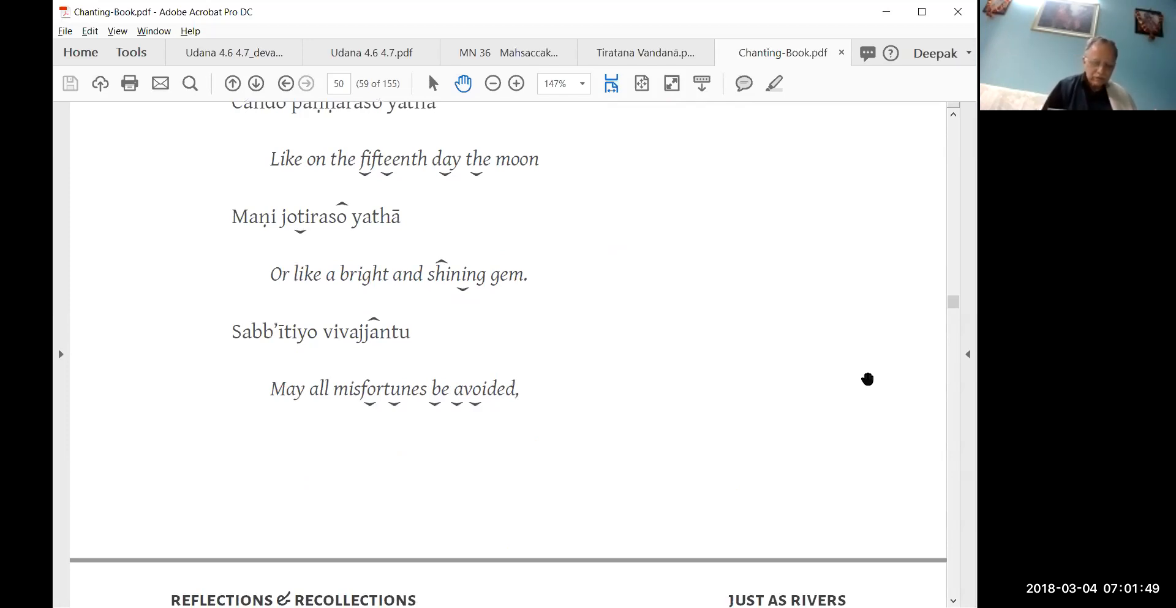
scroll(down, 3)
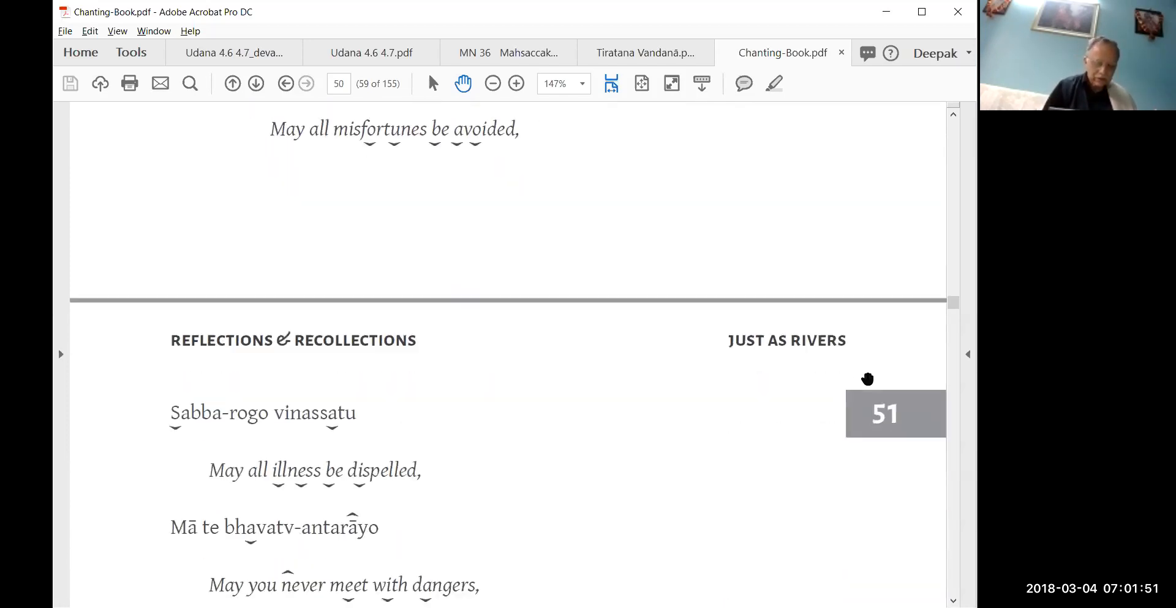
scroll(down, 3)
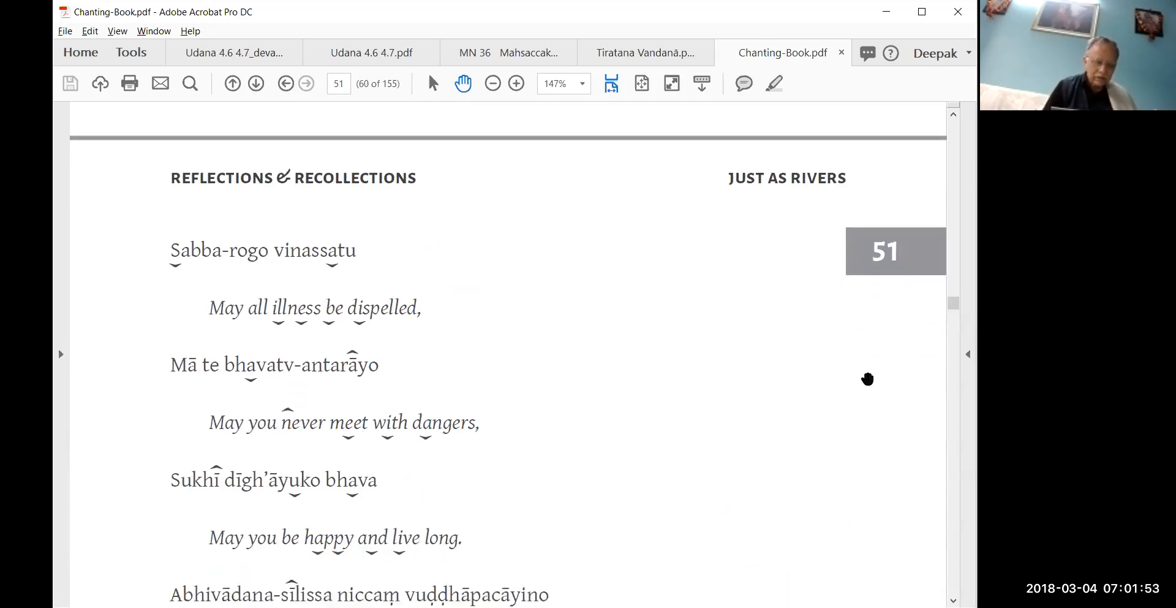
scroll(down, 3)
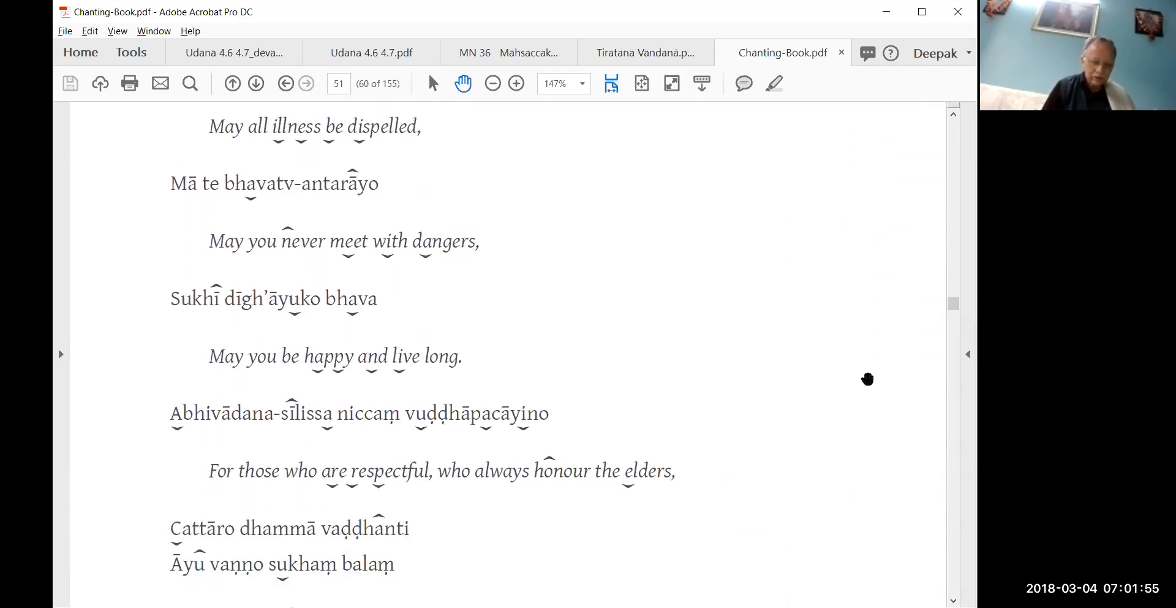
scroll(down, 3)
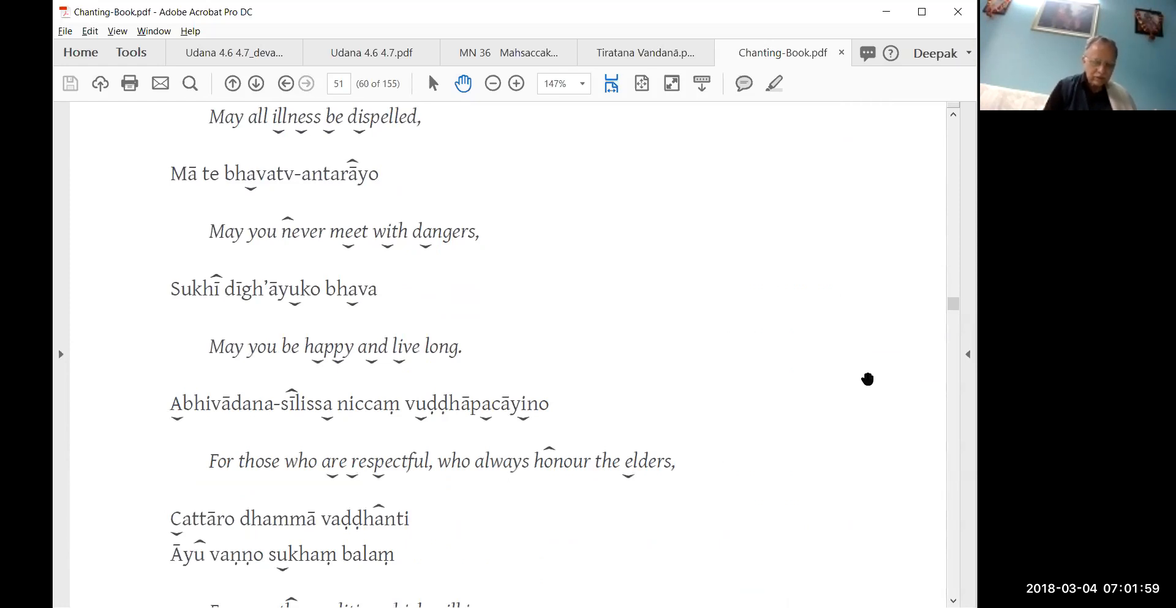
scroll(down, 3)
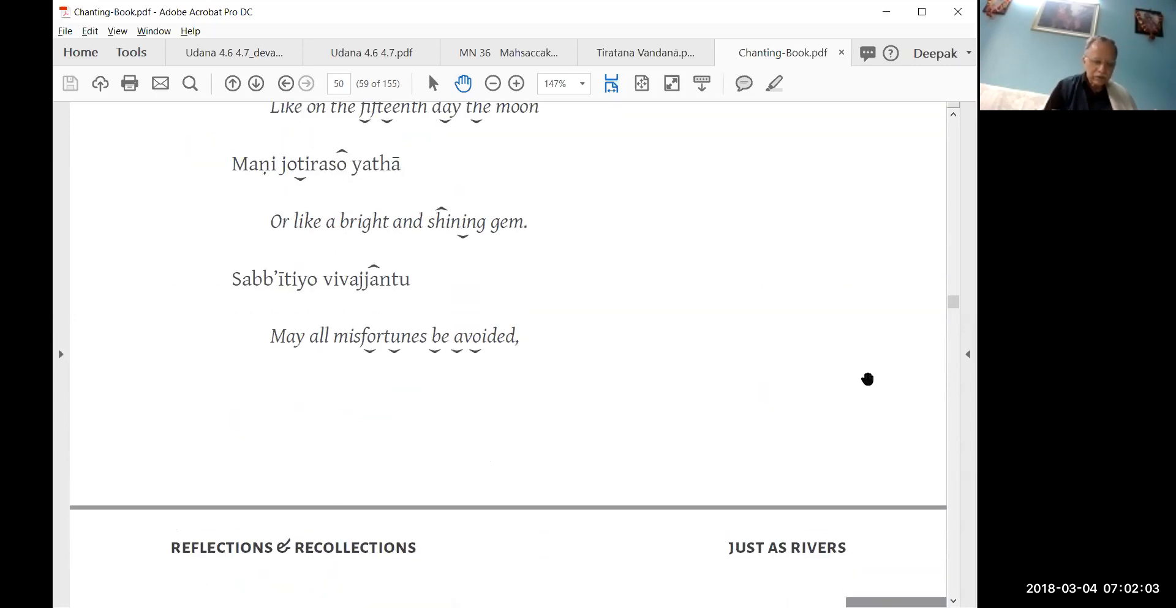
scroll(down, 3)
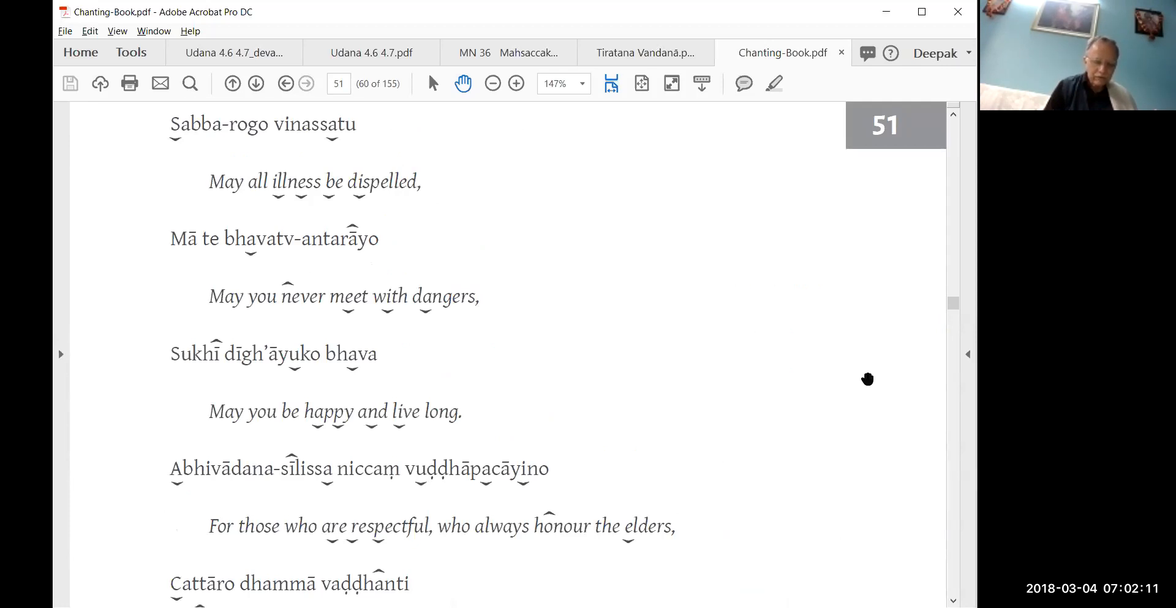
scroll(down, 3)
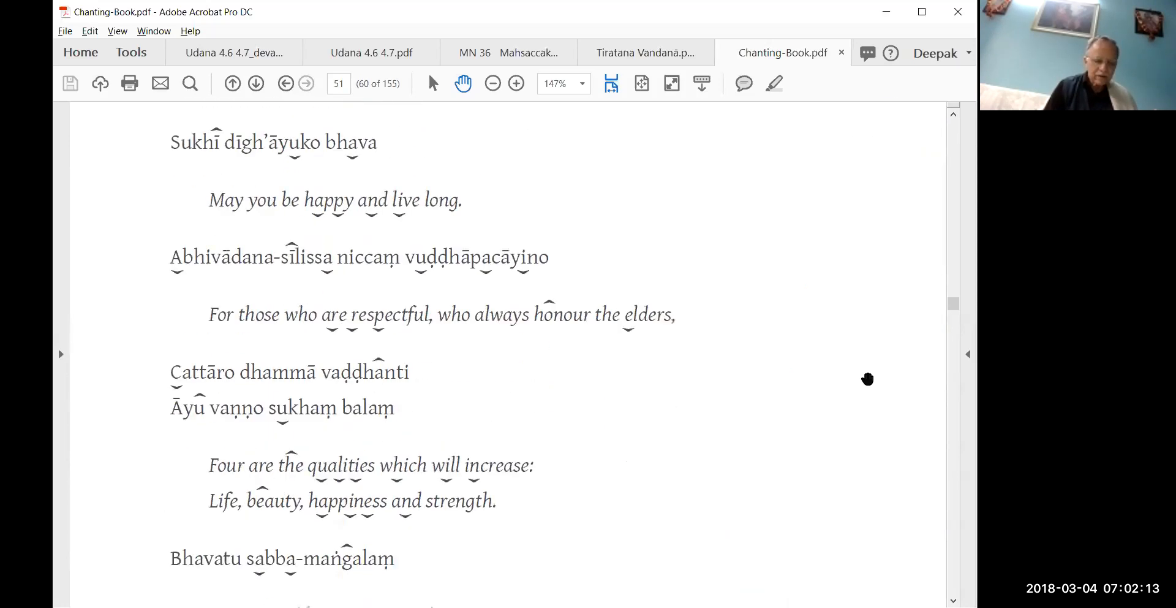
scroll(down, 3)
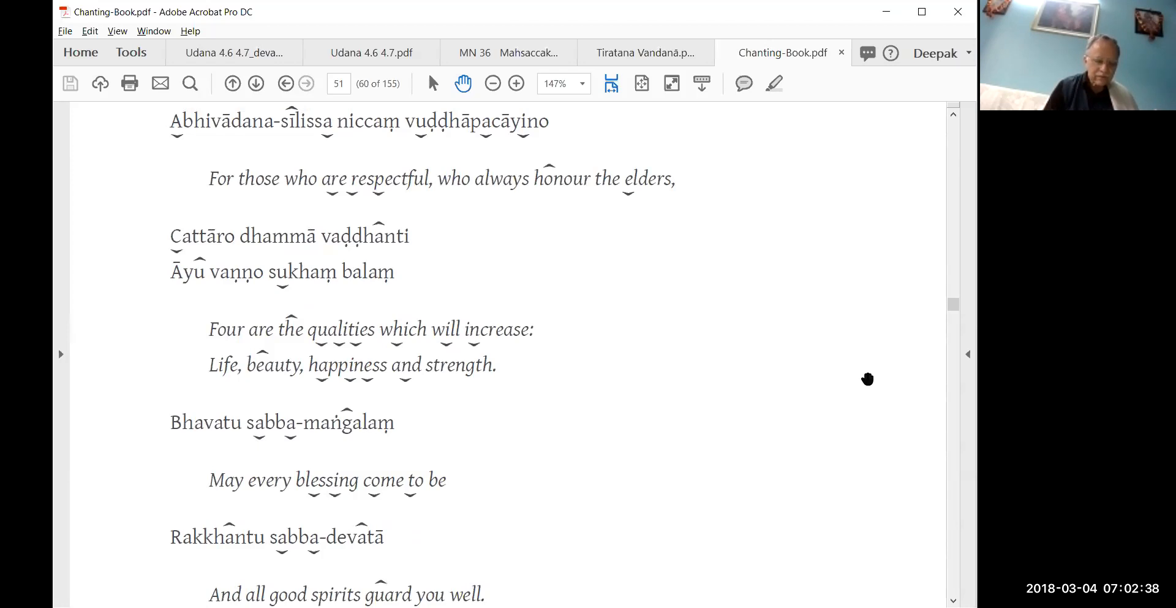
scroll(down, 3)
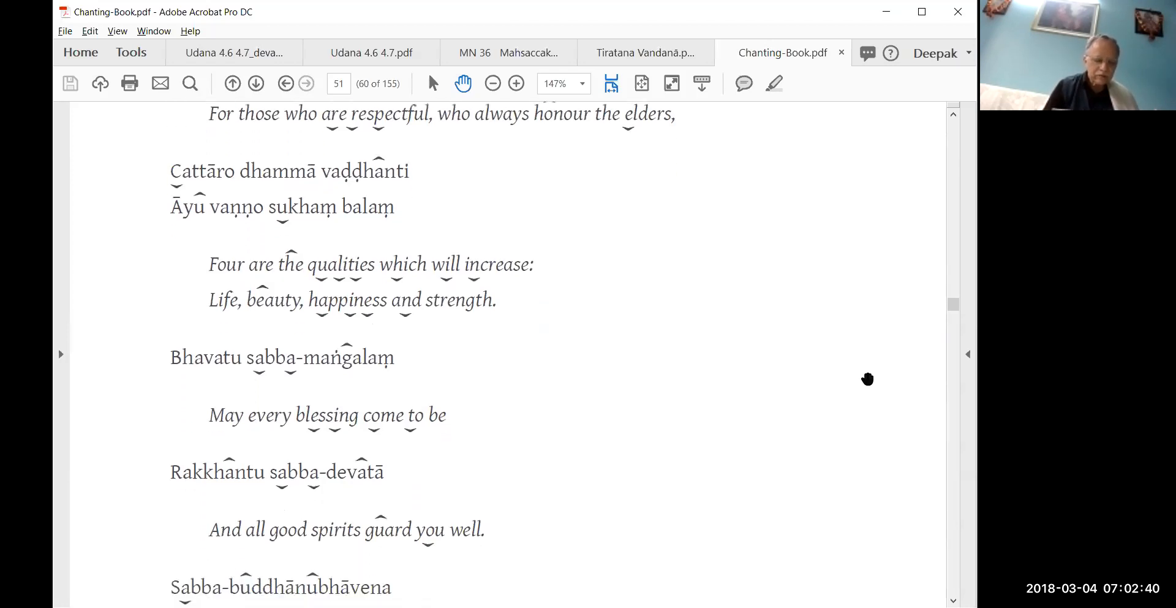
scroll(down, 3)
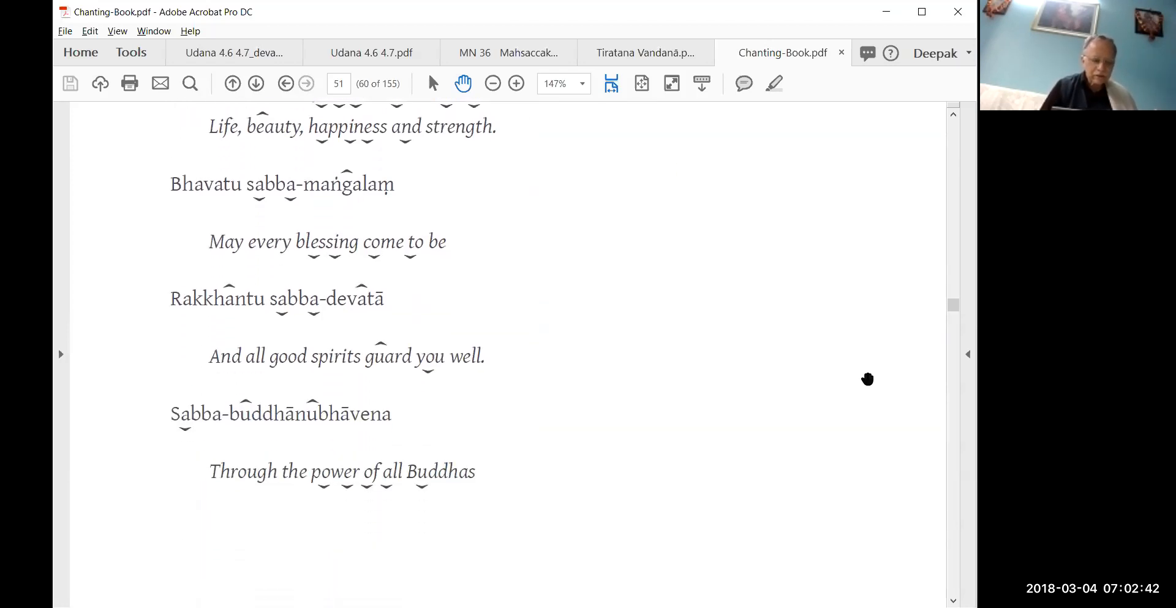
scroll(down, 3)
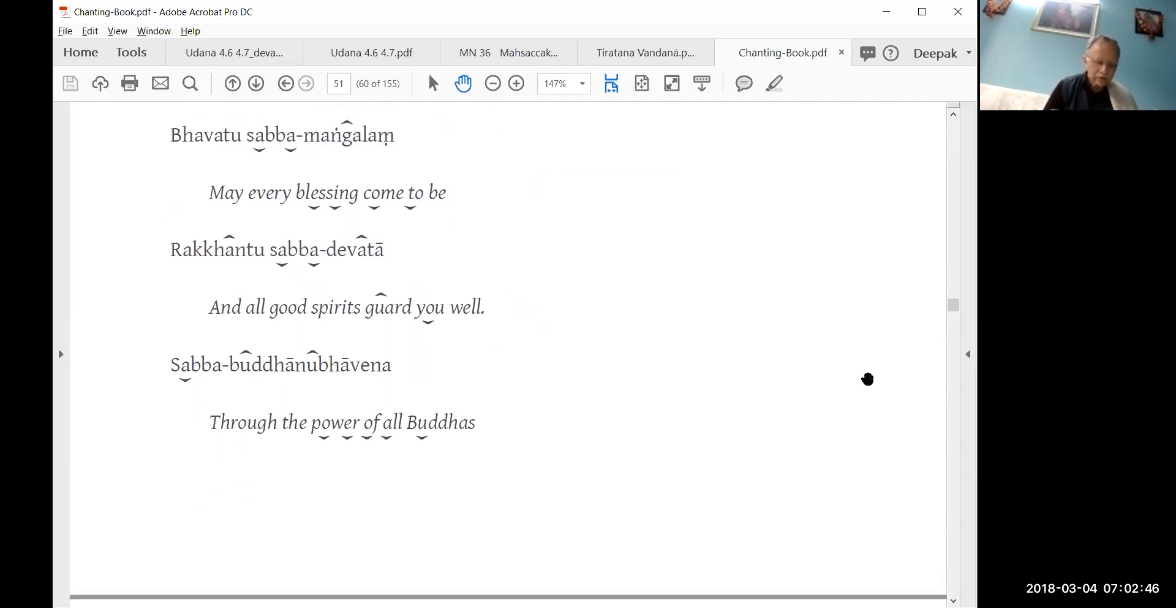
scroll(down, 3)
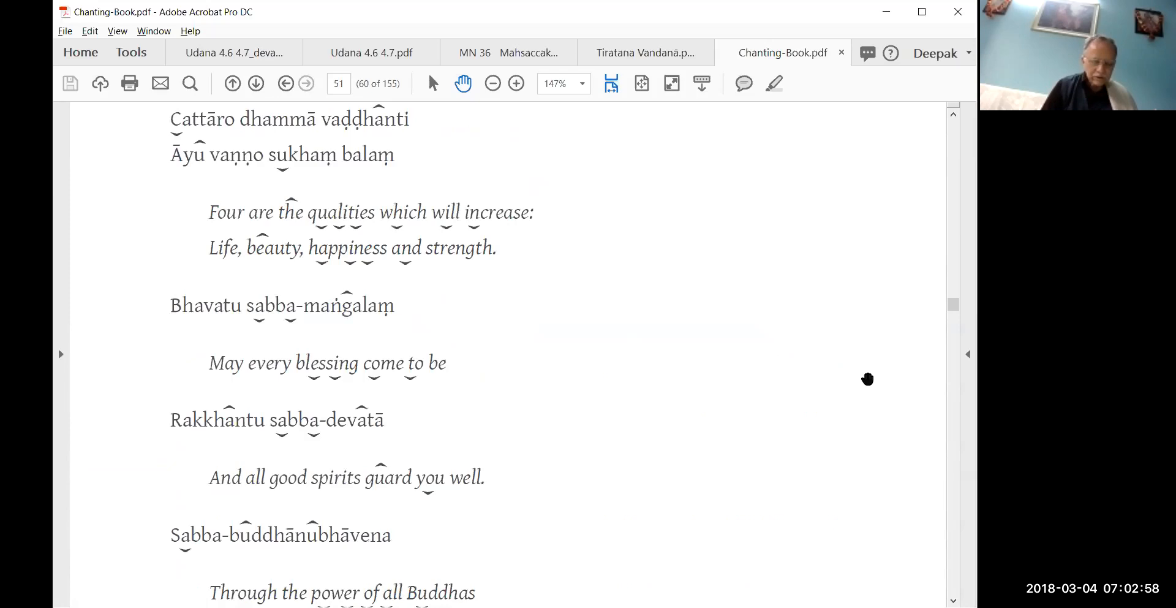
scroll(down, 3)
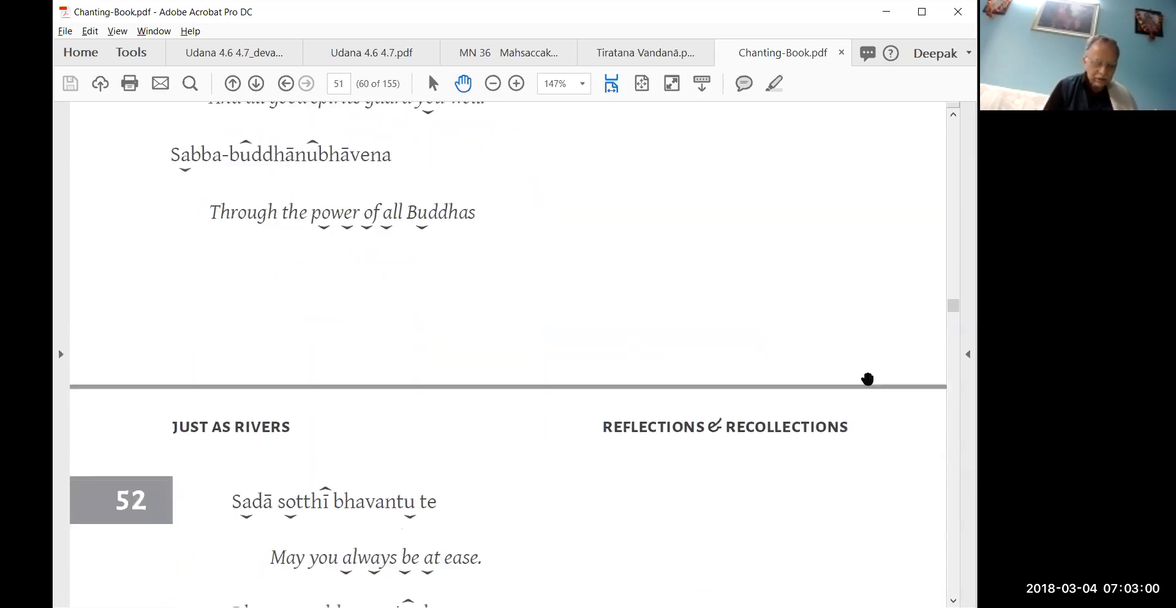
scroll(down, 3)
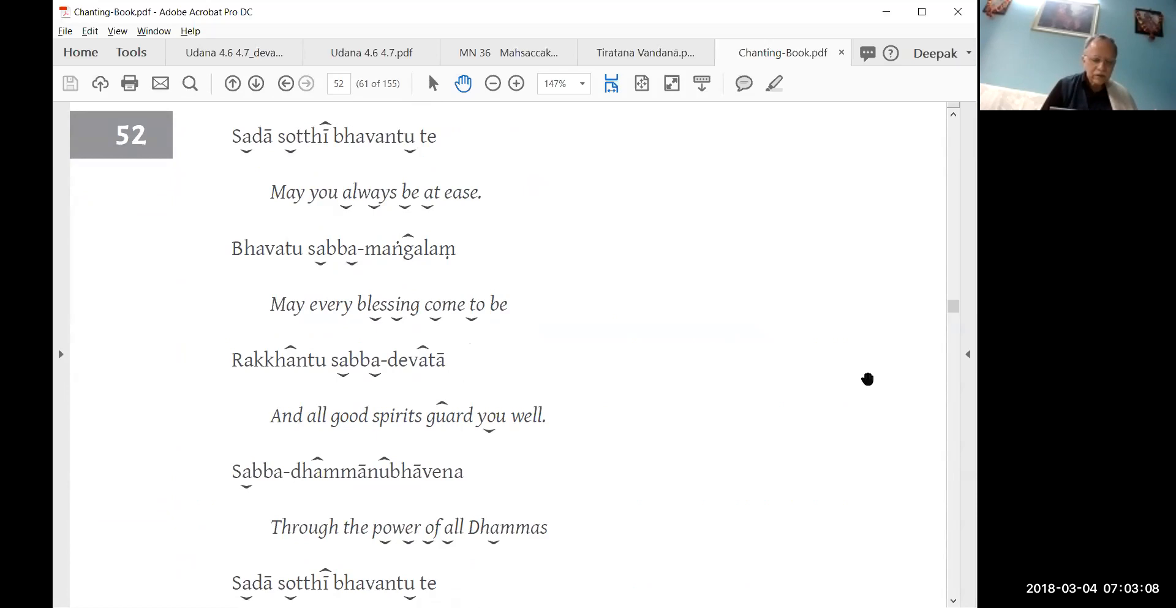
scroll(down, 3)
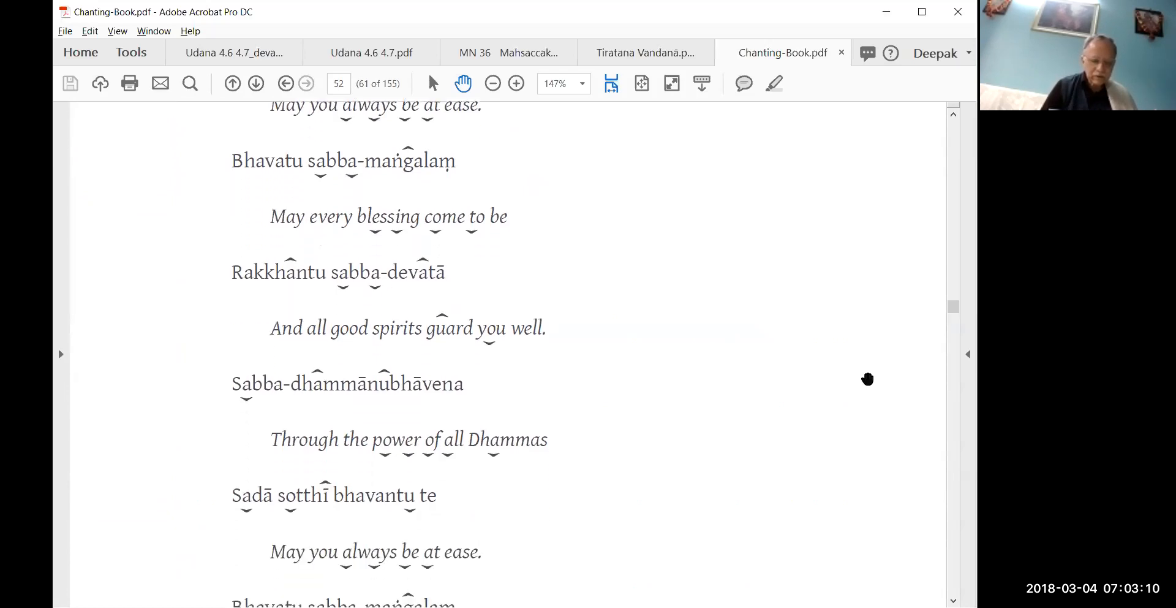
scroll(down, 3)
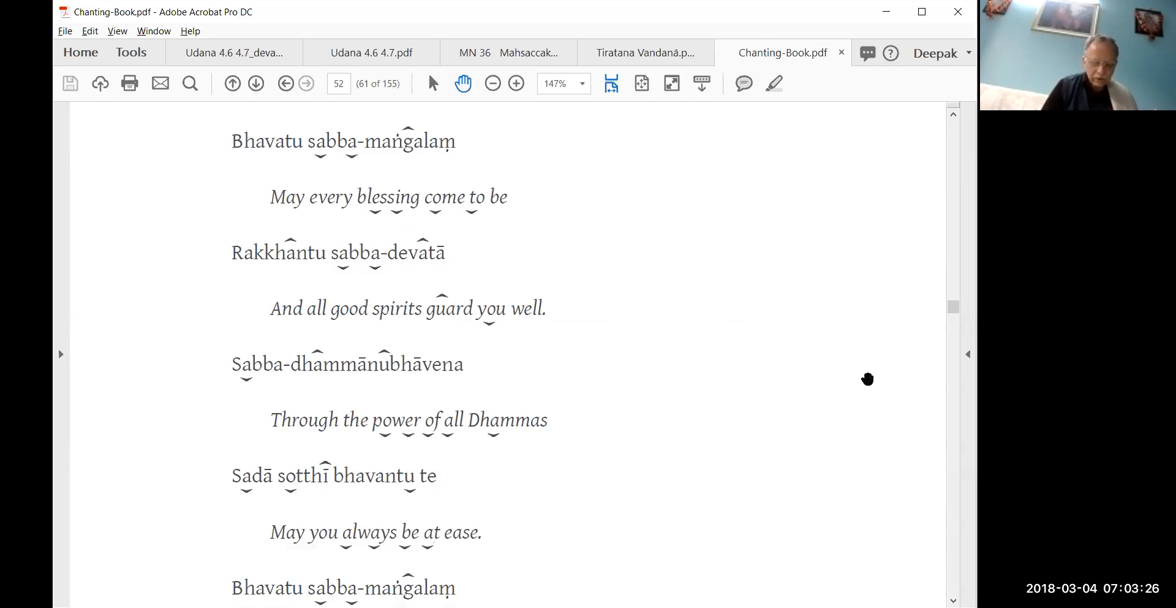
scroll(down, 3)
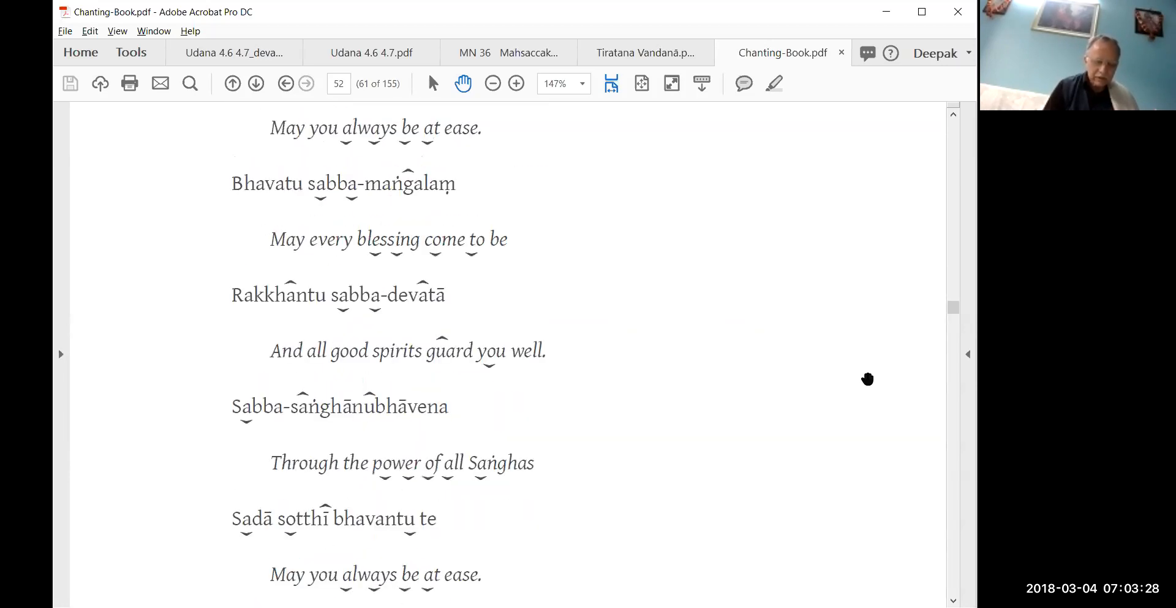